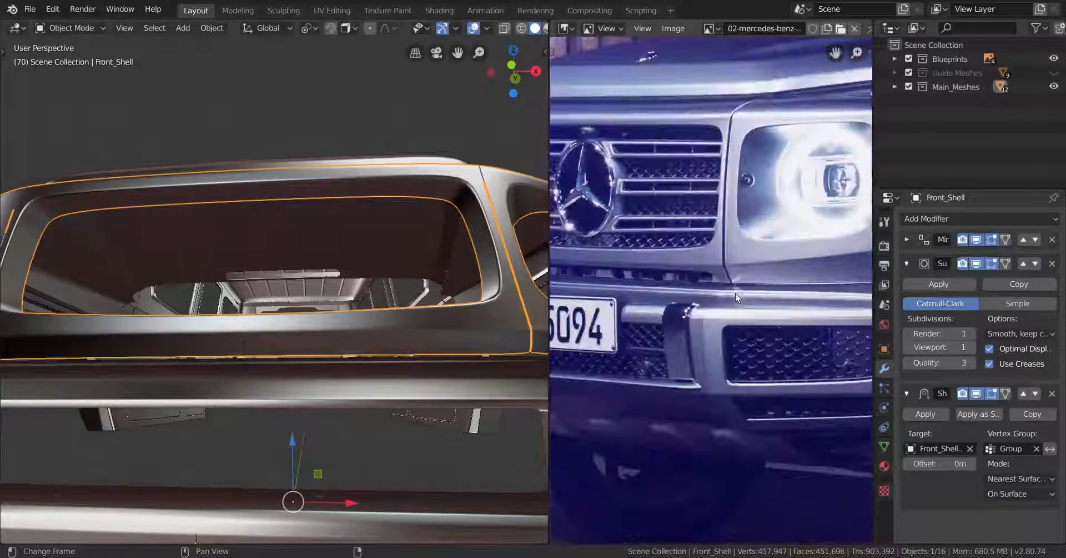
- Knife-cut new edges across the Front_Shell pillar faces below the grille opening
{"action": "key", "text": "Tab"}
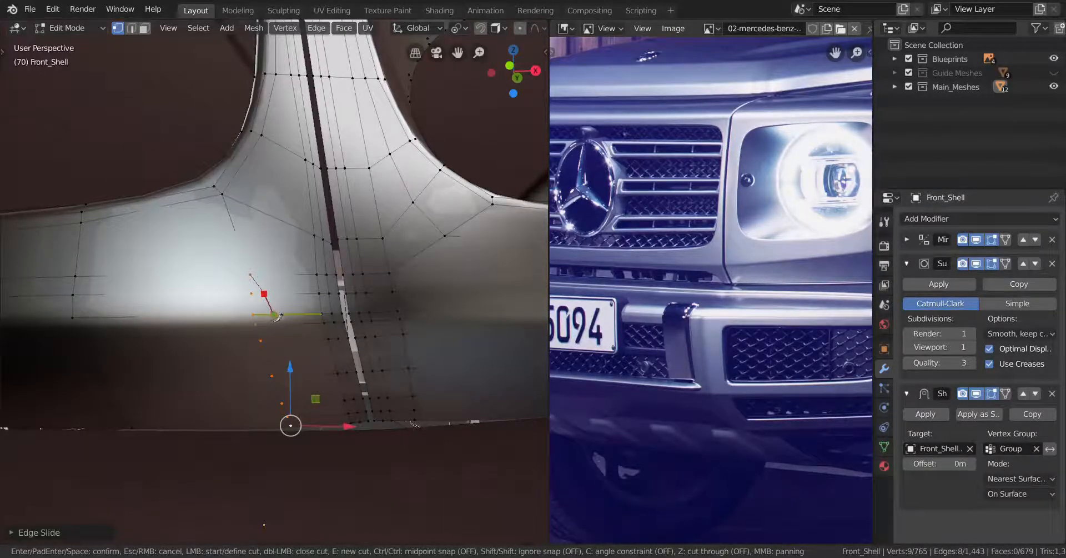
{"action": "left_click_drag", "start_coordinate": [263, 294], "coordinate": [274, 315]}
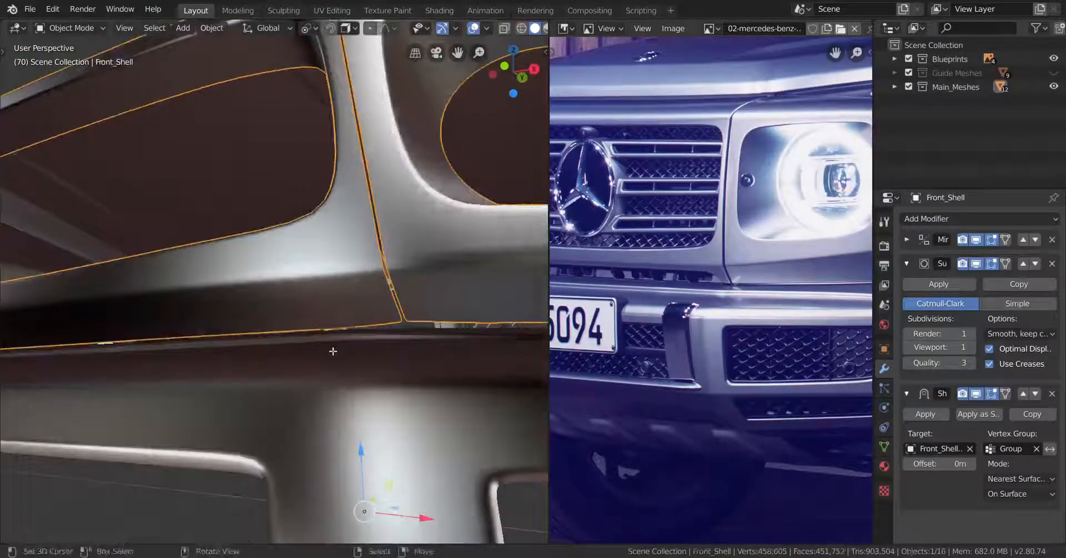
- Toggle out of Edit Mode to inspect the smoothed grille and headlight openings
{"action": "key", "text": "Tab"}
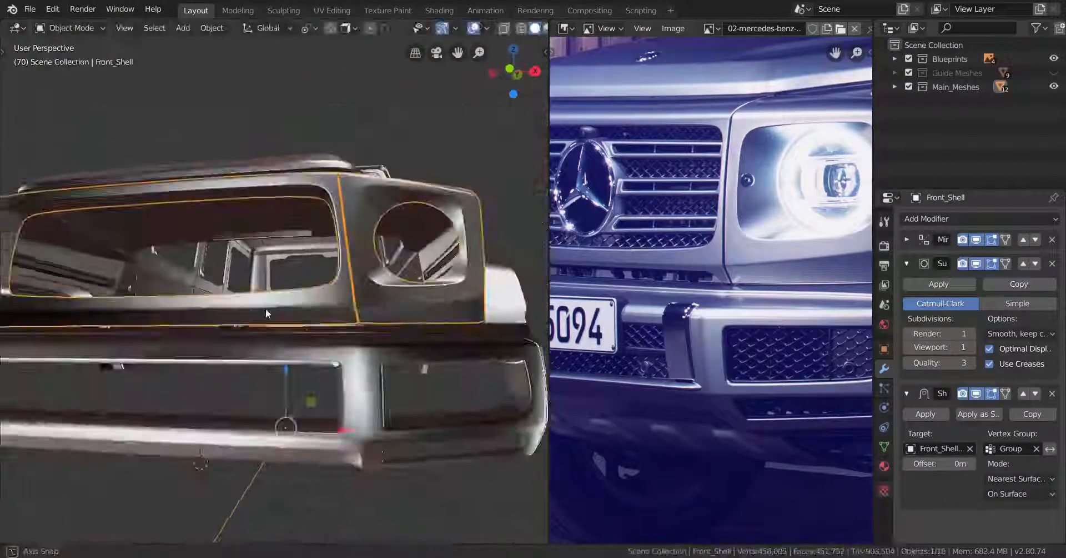
{"action": "key", "text": "Tab"}
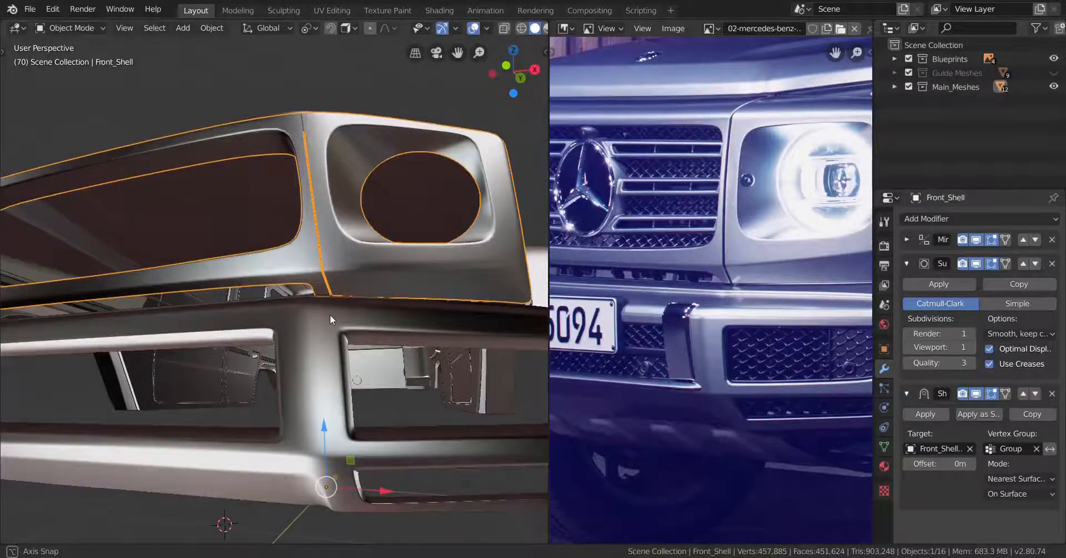
{"action": "key", "text": "Tab"}
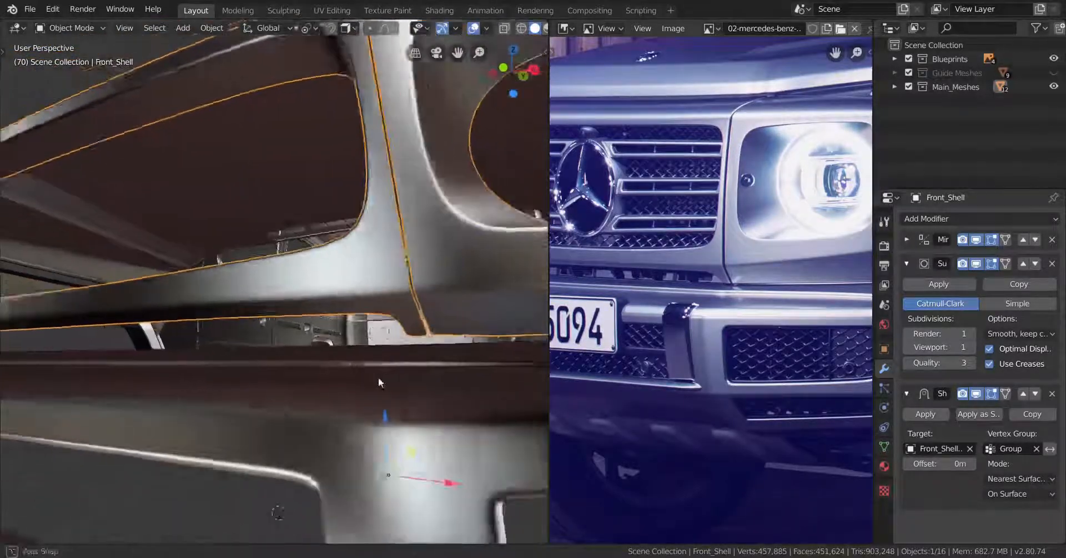
{"action": "left_click_drag", "start_coordinate": [380, 382], "coordinate": [352, 396]}
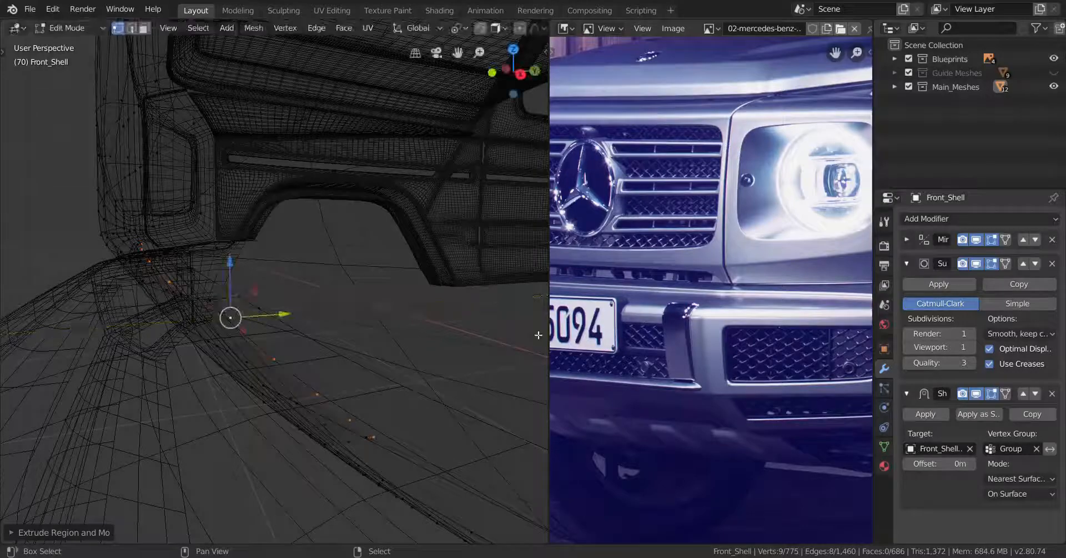
- Extrude the lower trim edge vertices further along the body, reaching 794 vertices
{"action": "key", "text": "s"}
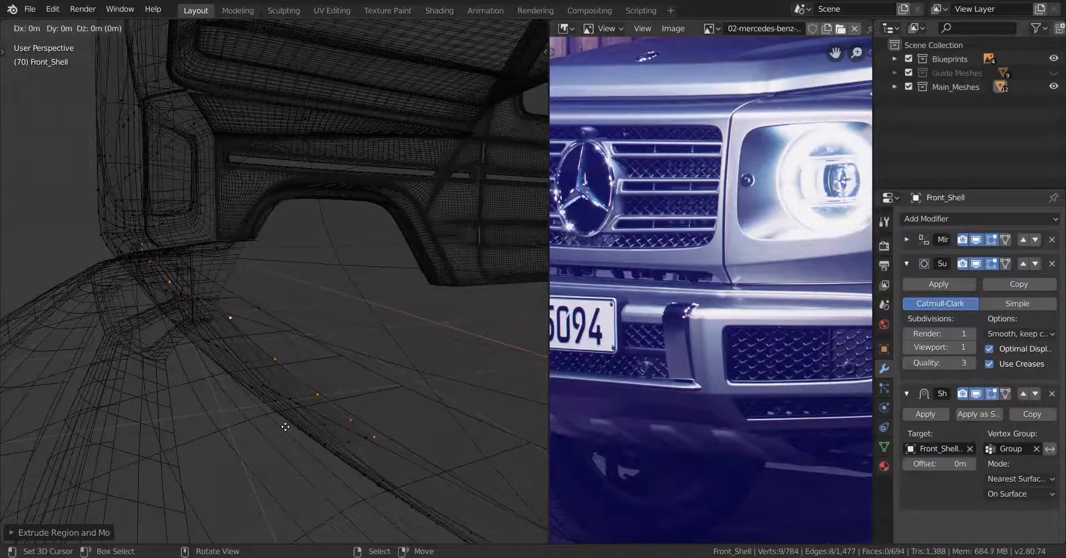
{"action": "key", "text": "Tab"}
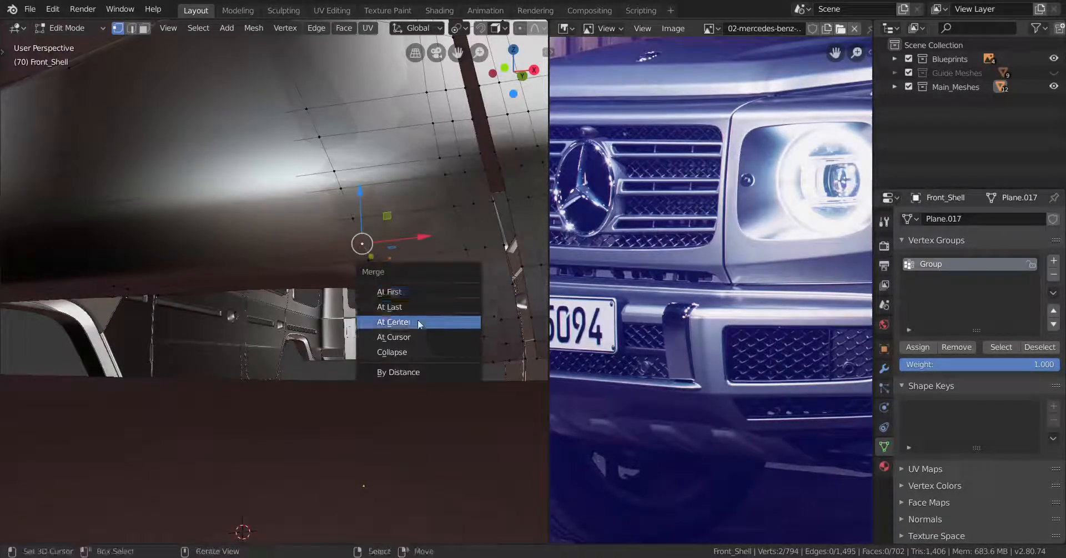
- Merge two trim vertices at center and slide the merged vertex along its edge
{"action": "left_click", "coordinate": [393, 321]}
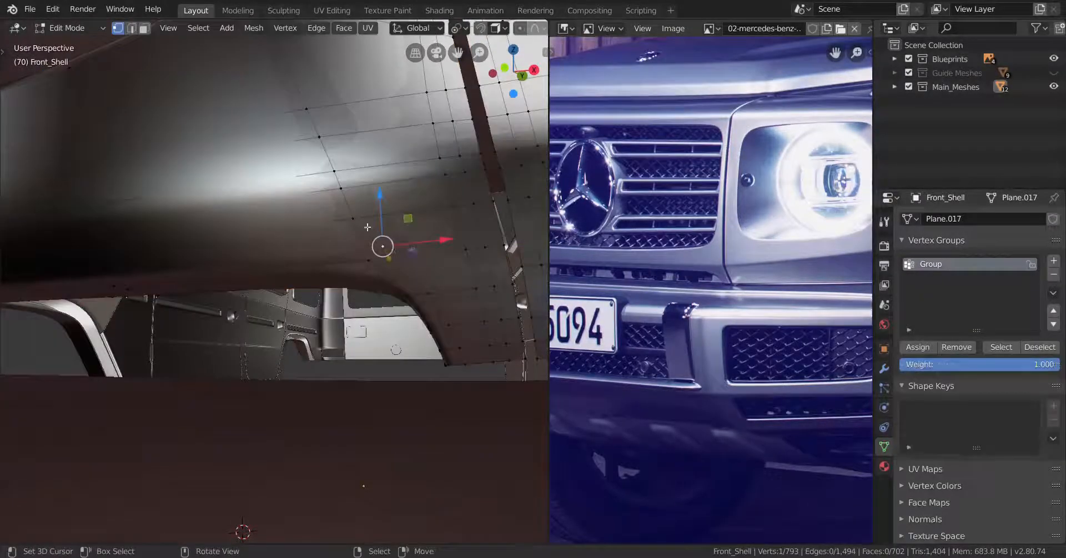
{"action": "left_click_drag", "start_coordinate": [382, 246], "coordinate": [363, 216]}
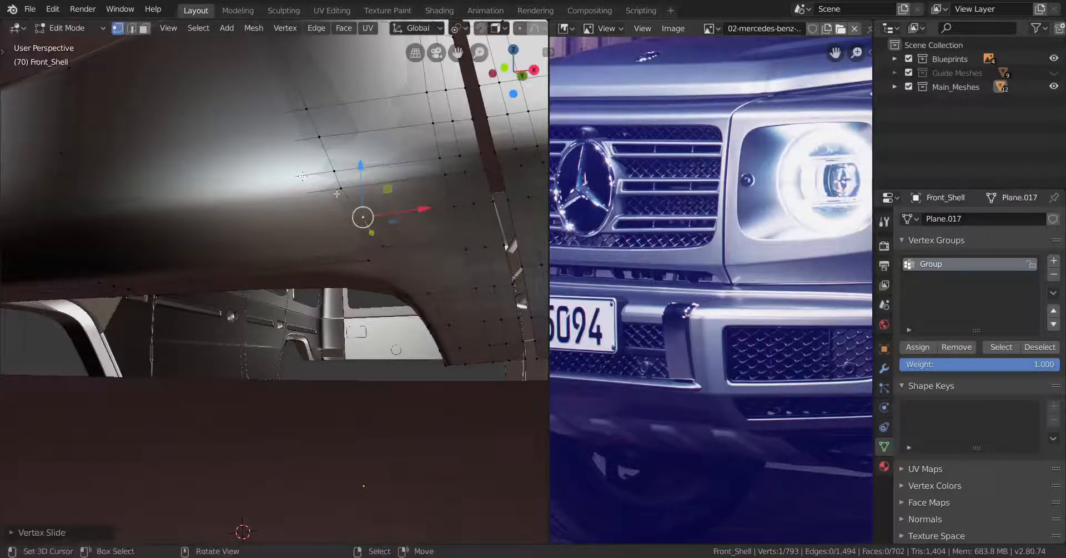
{"action": "key", "text": "Tab"}
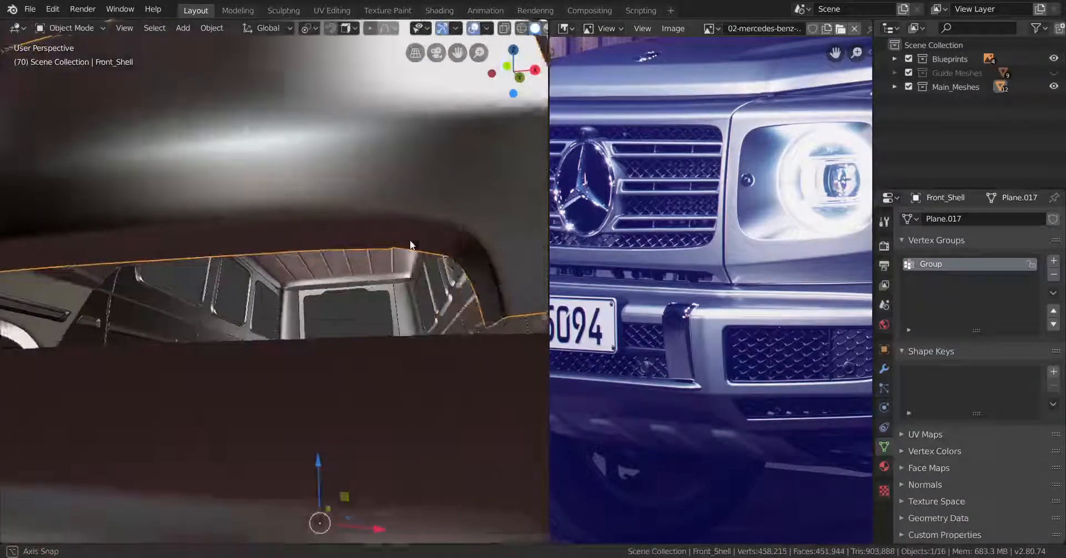
- Return the Front_Shell to Edit Mode to extrude more trim vertices
{"action": "key", "text": "Tab"}
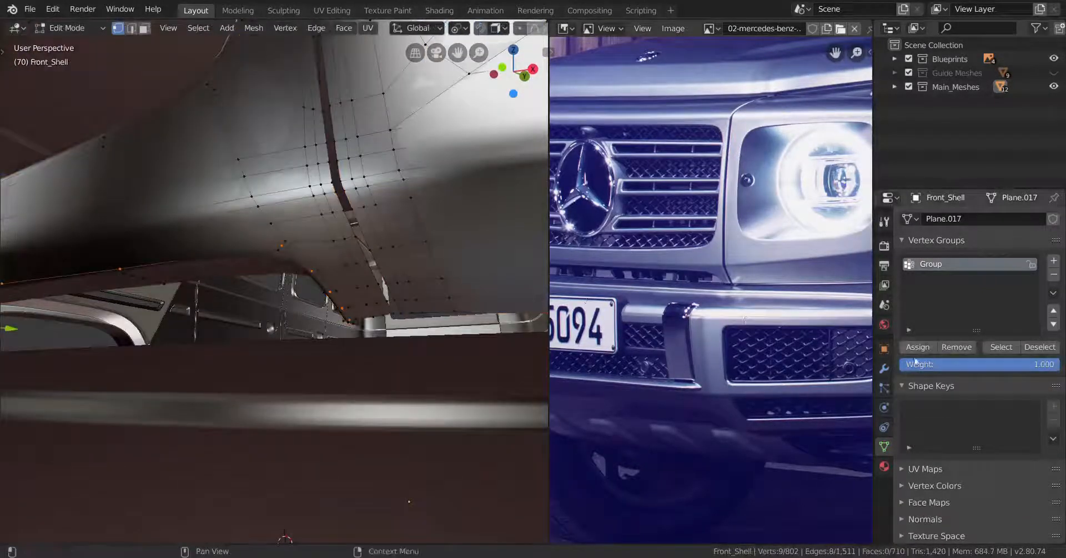